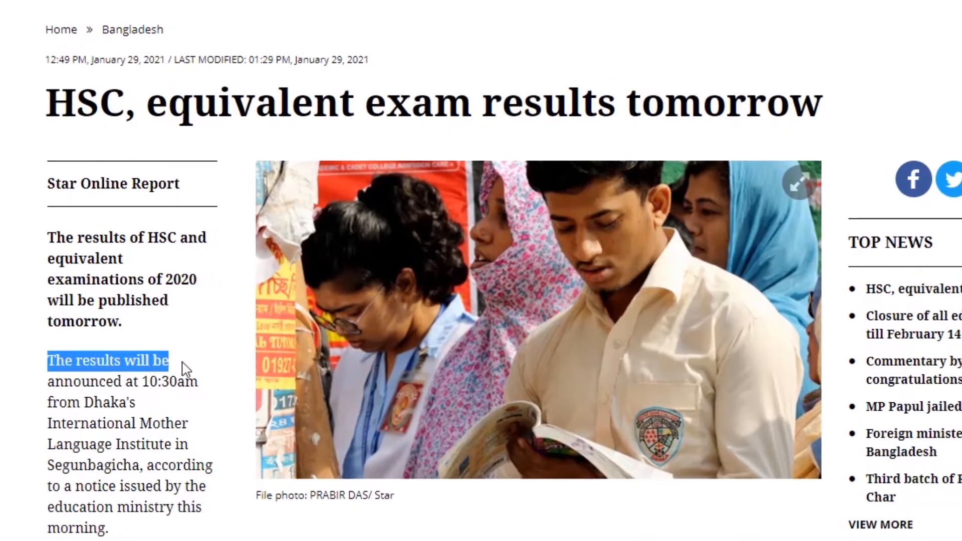
Highlight the sentence stating results will be announced at 10:30am from Dhaka's, then read on.
{"action": "left_click_drag", "start_coordinate": [168, 361], "coordinate": [201, 382]}
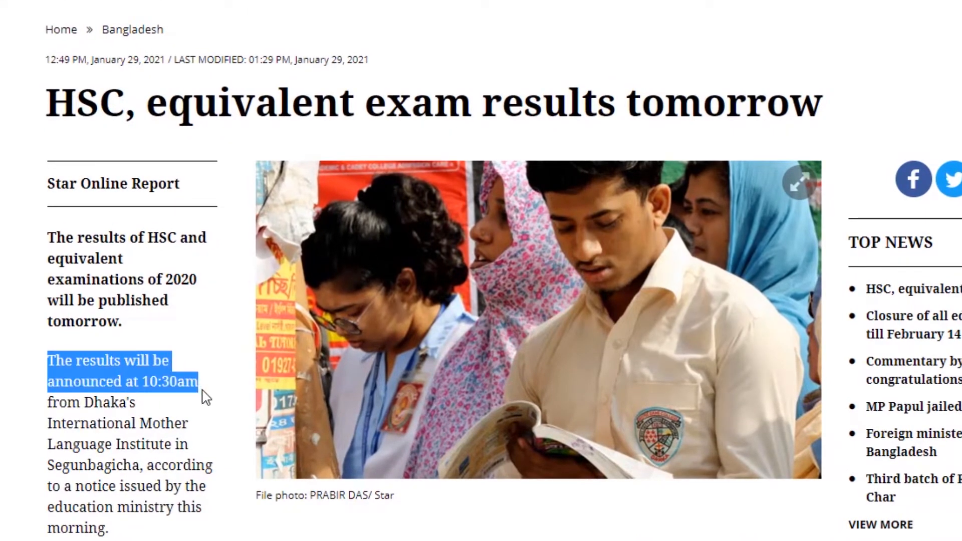
{"action": "left_click_drag", "start_coordinate": [200, 382], "coordinate": [136, 403]}
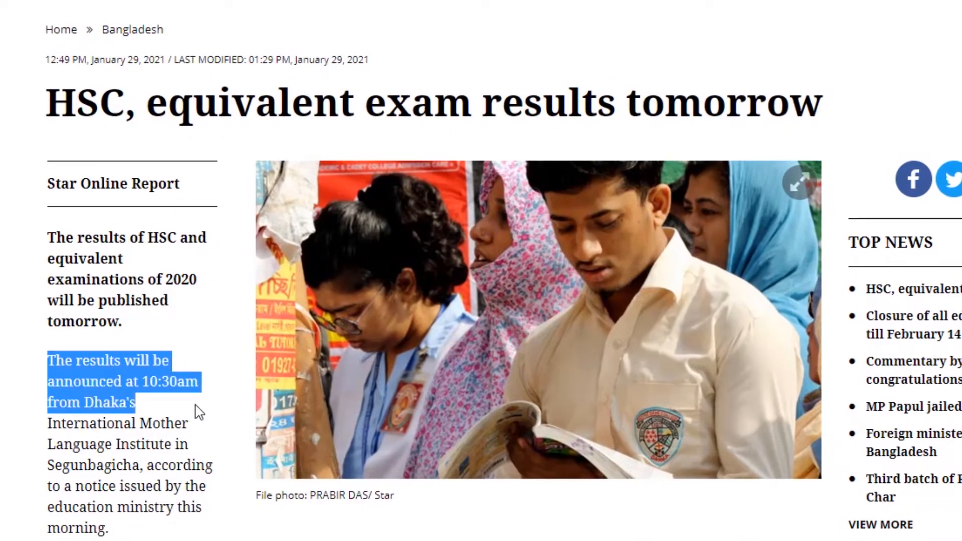
{"action": "scroll", "scroll_direction": "down", "scroll_amount": 3}
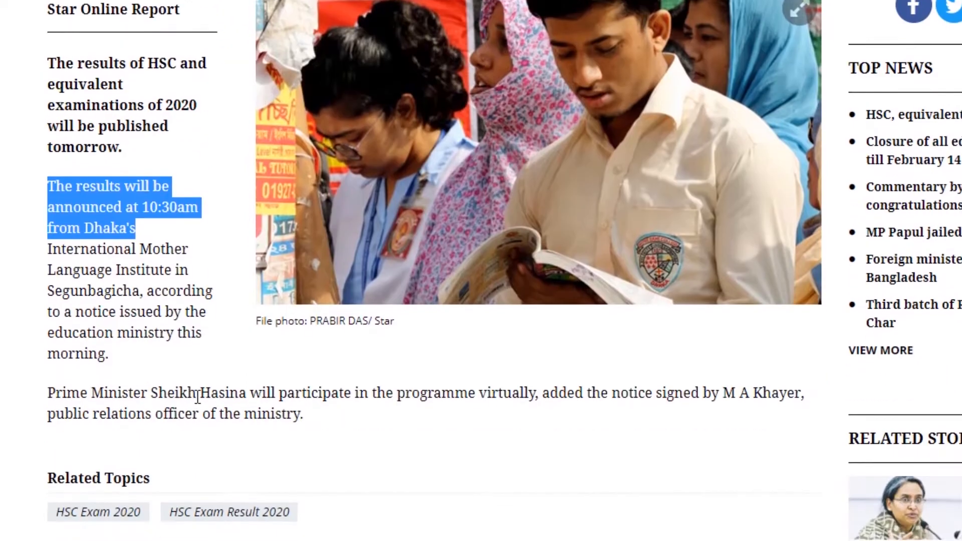
{"action": "mouse_move", "coordinate": [372, 443]}
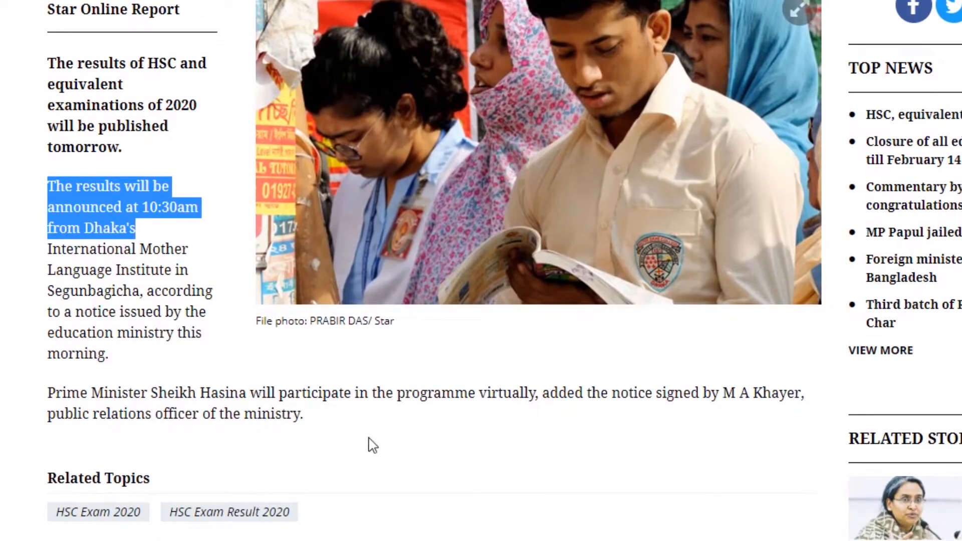
{"action": "mouse_move", "coordinate": [565, 435]}
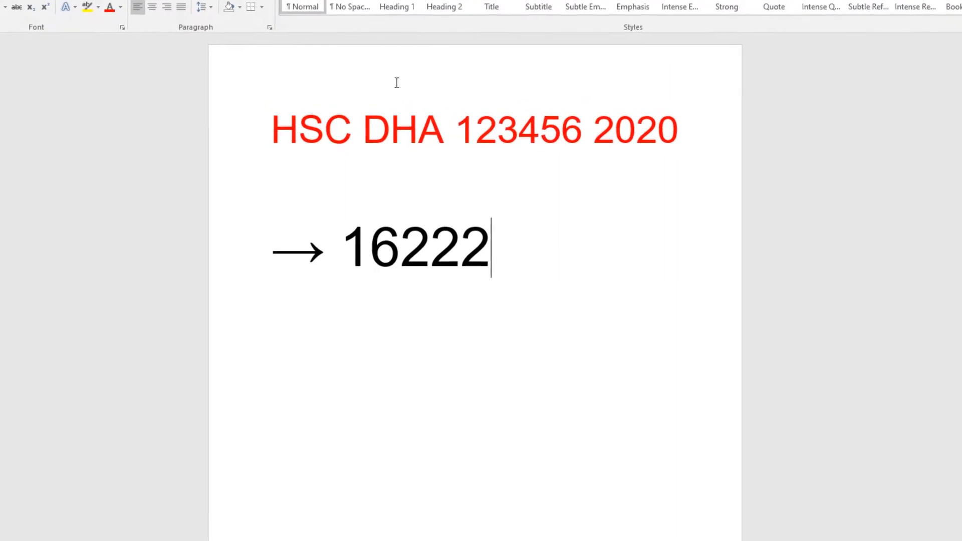
{"action": "double_click", "coordinate": [317, 128]}
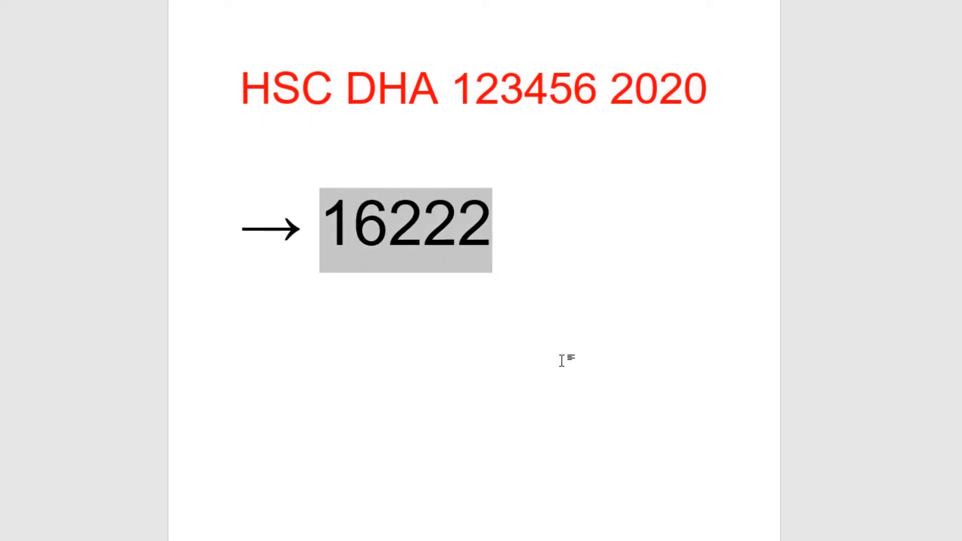
{"action": "mouse_move", "coordinate": [578, 348]}
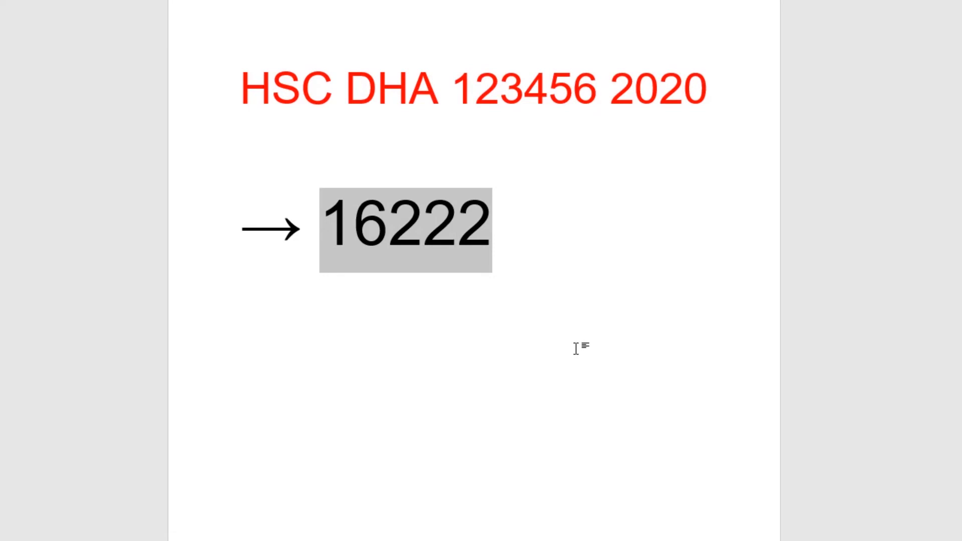